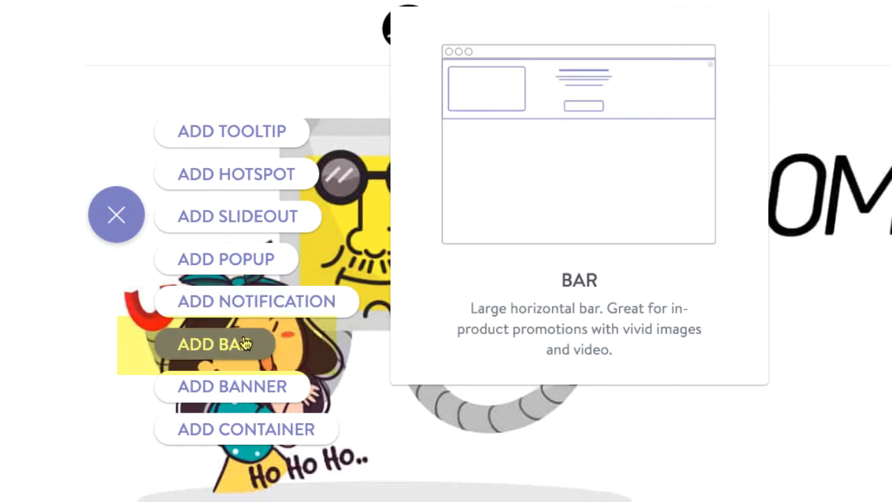
mouse_move(242, 387)
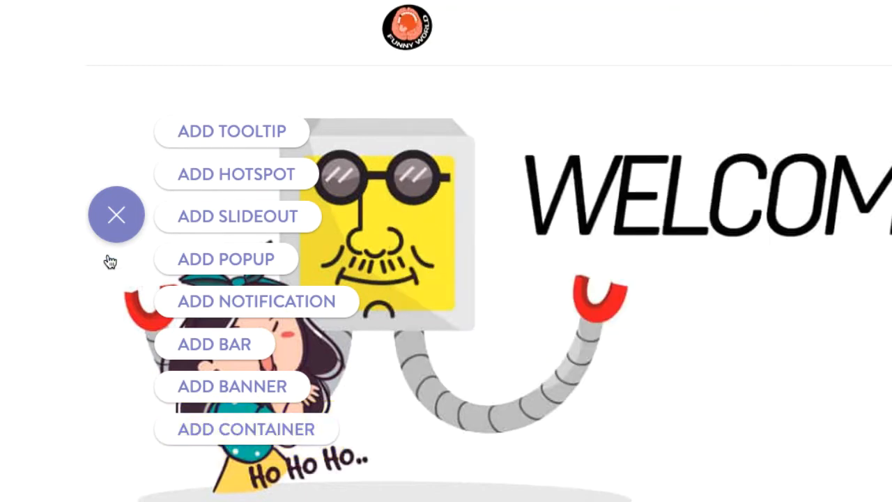
mouse_move(111, 224)
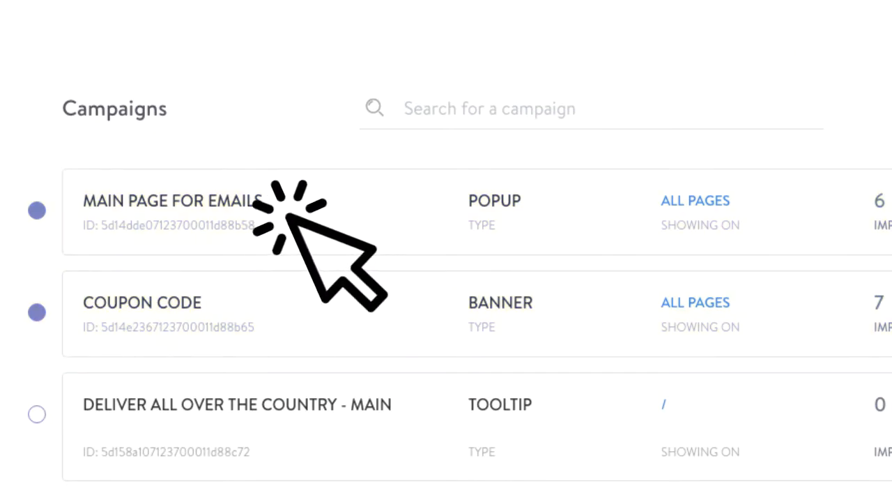
Export the Main page for emails popup report as a spreadsheet, then view its Audience stats
click(171, 201)
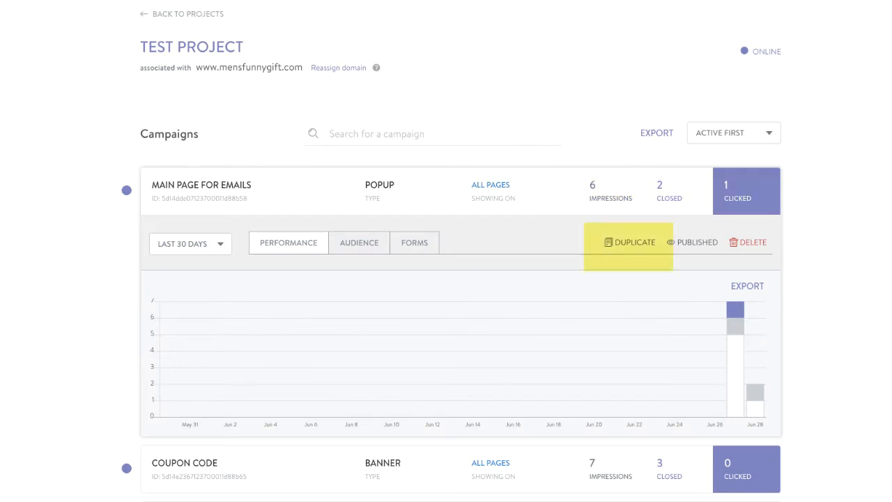
mouse_move(696, 242)
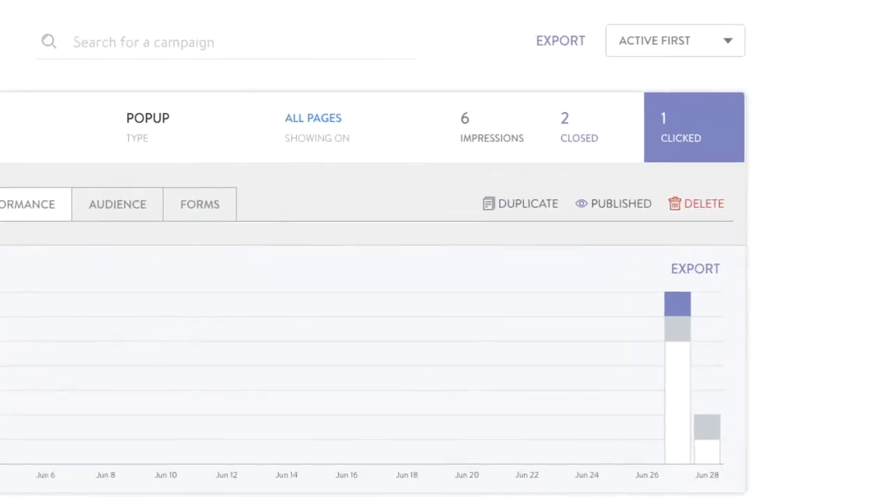
click(559, 39)
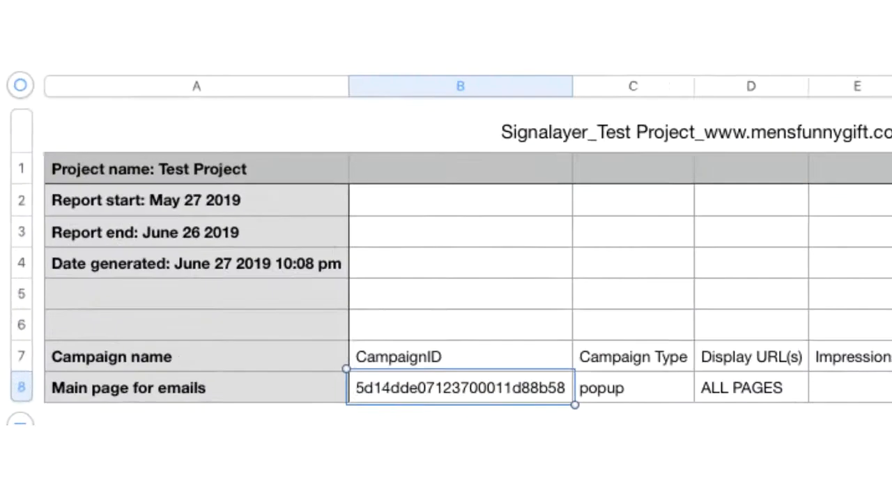
scroll(right, 3)
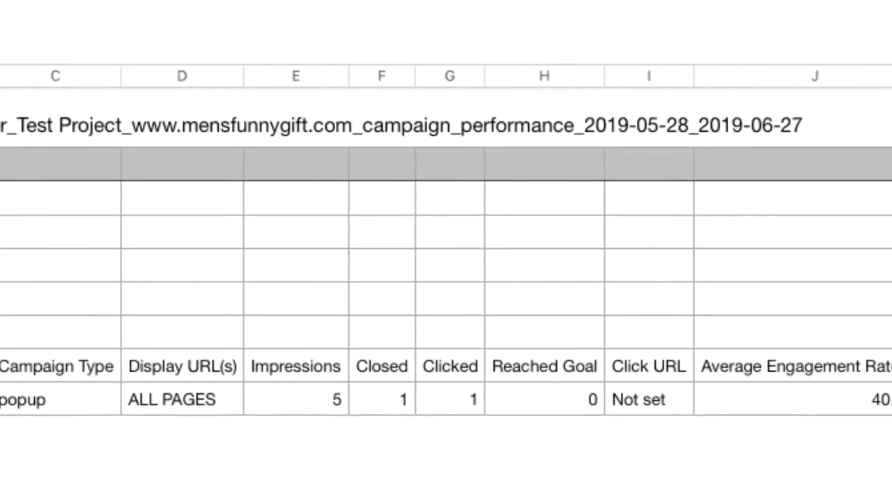
click(324, 120)
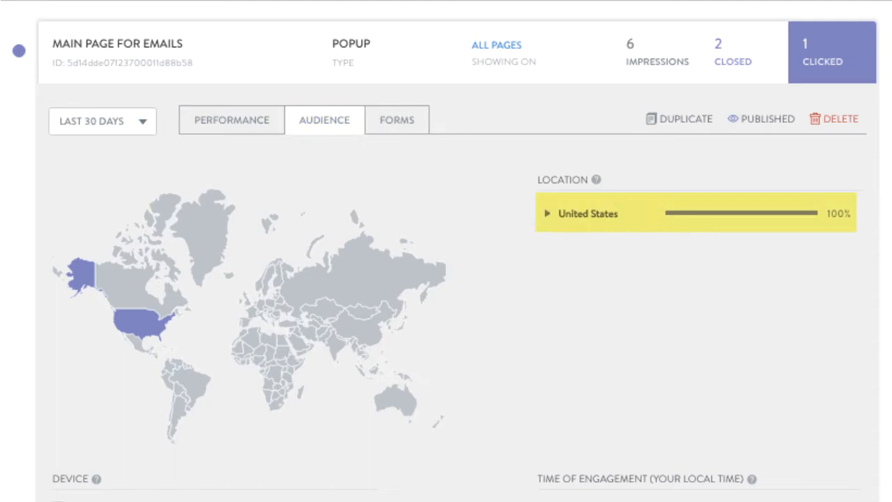
Scroll through location, device and time stats, then show the popup's form submissions
scroll(down, 3)
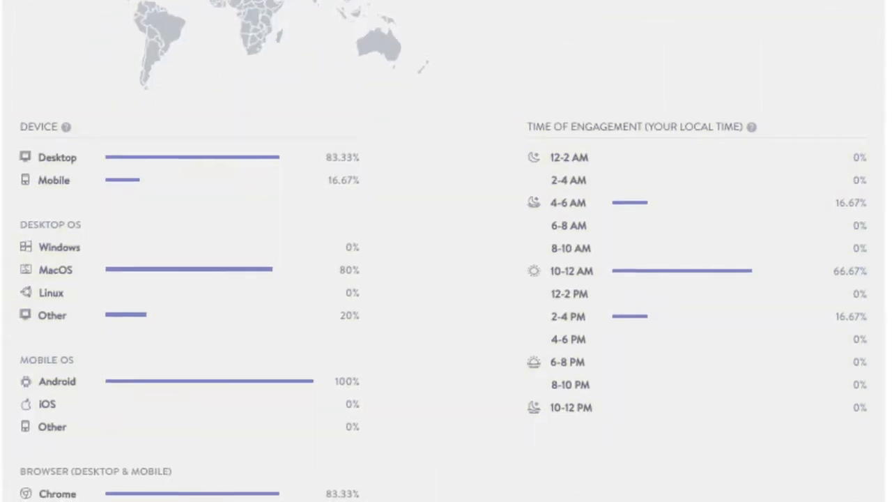
click(395, 323)
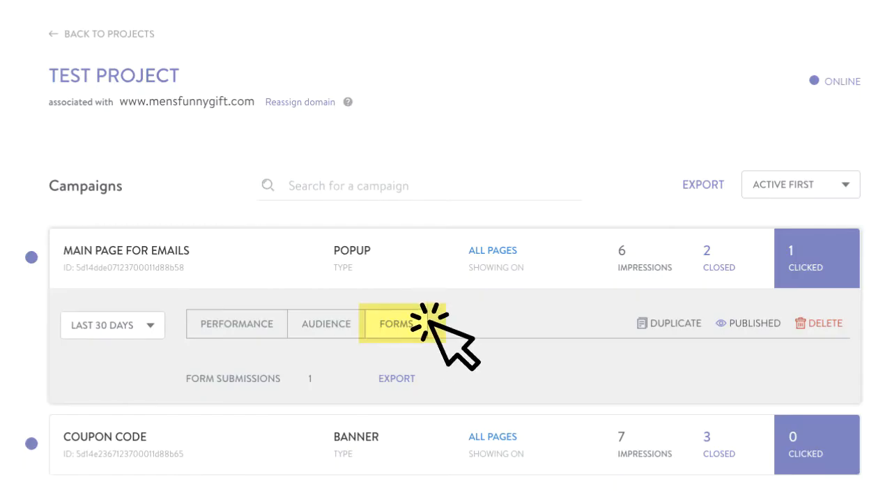
click(396, 324)
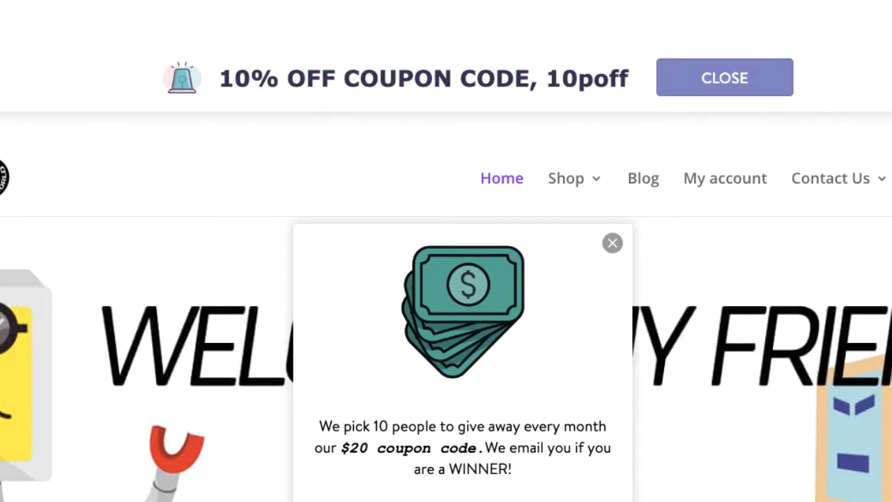
Dismiss the site popup and start editing the Coupon code banner from the BANNER campaign list
click(612, 242)
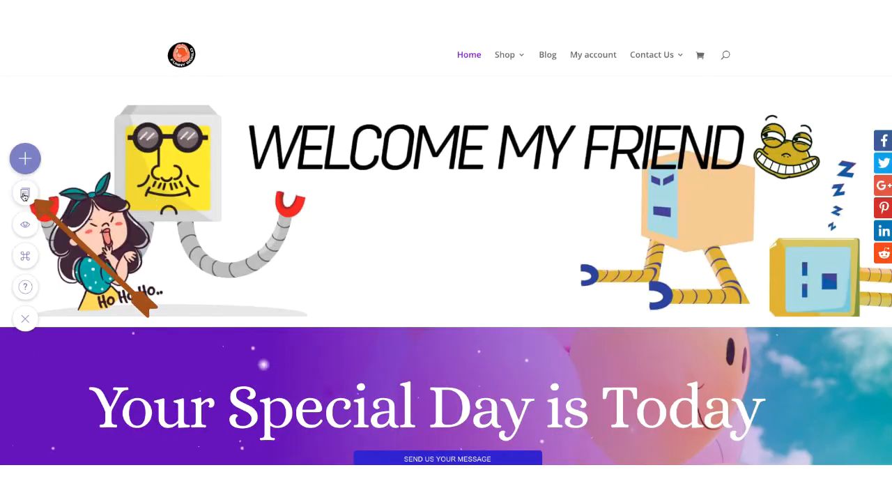
click(25, 194)
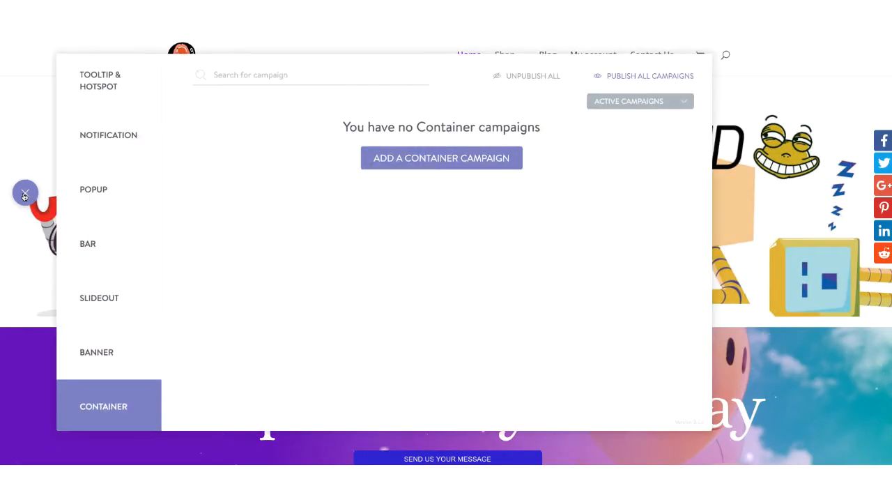
click(88, 243)
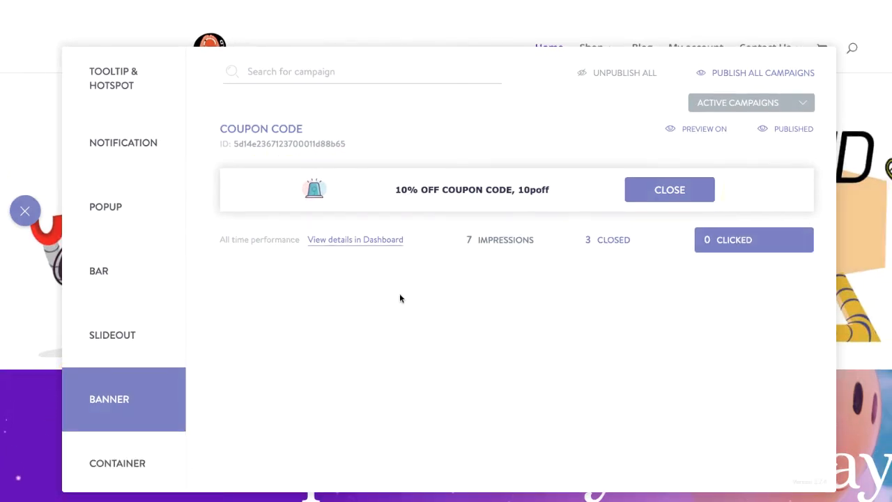
mouse_move(454, 195)
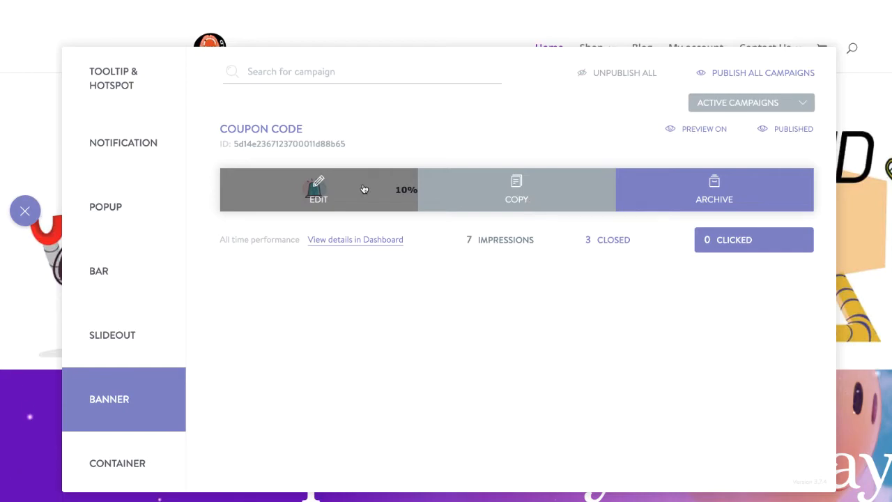
click(318, 189)
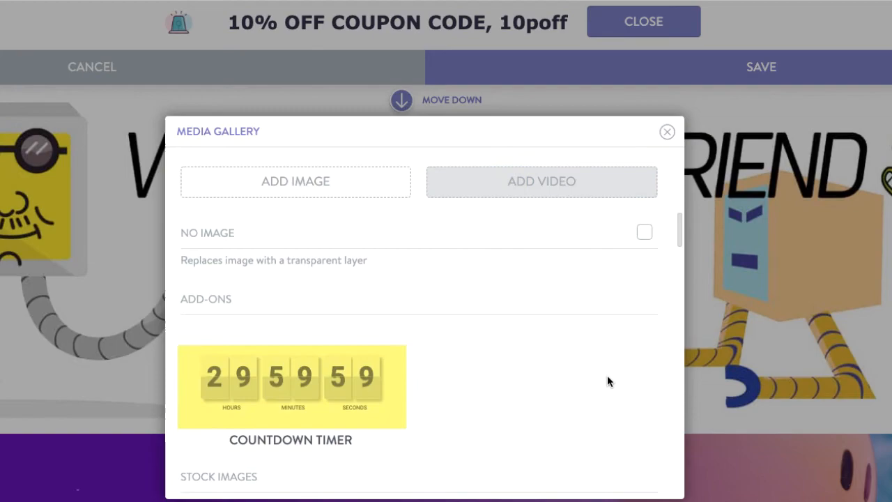
Unbold the '10%' in the coupon banner text, leaving the rest bold
scroll(down, 3)
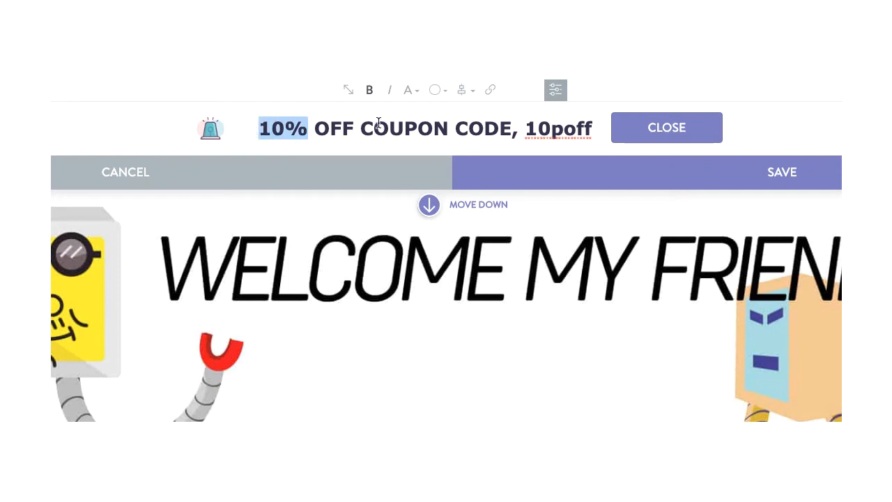
click(409, 89)
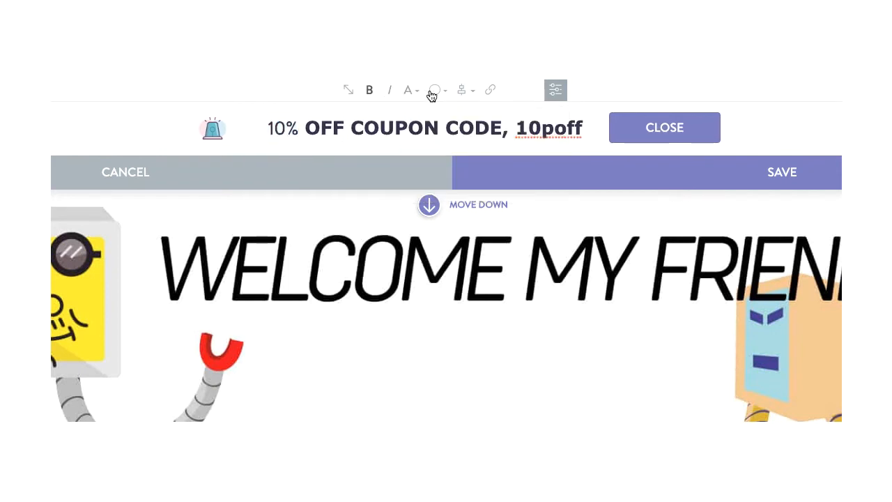
click(433, 90)
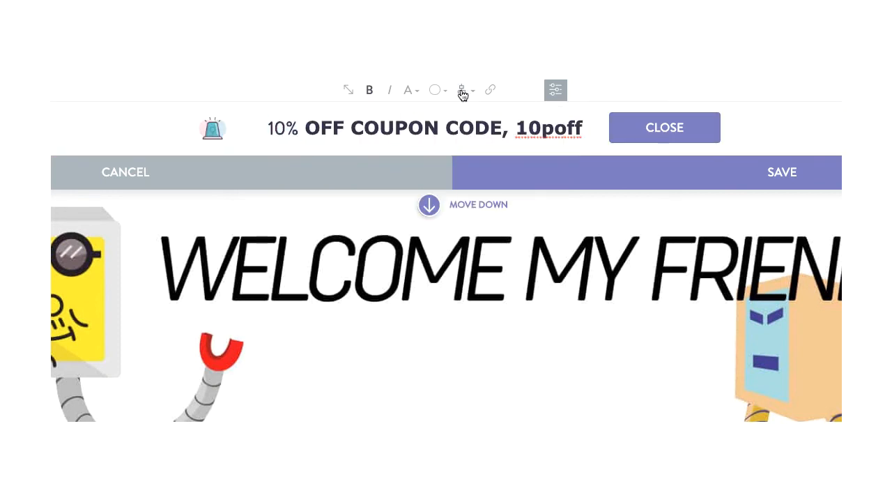
double_click(548, 128)
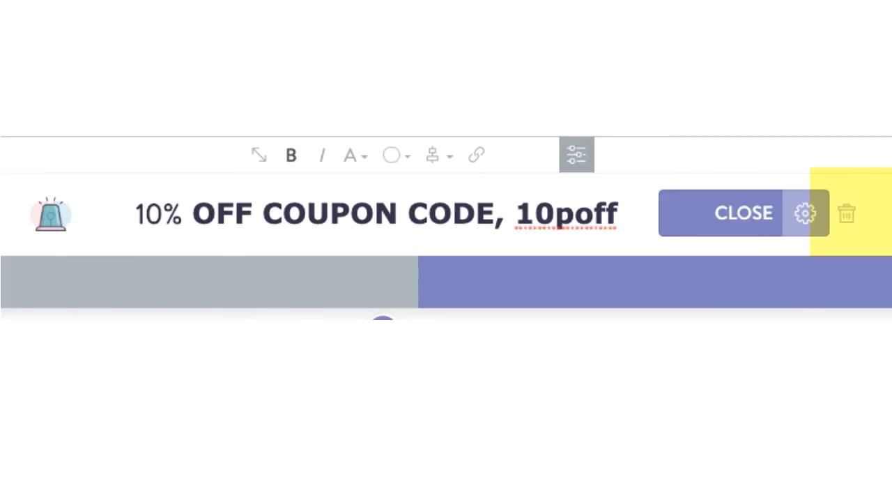
Open the CLOSE button's gear settings to reach the campaign Triggers
click(802, 212)
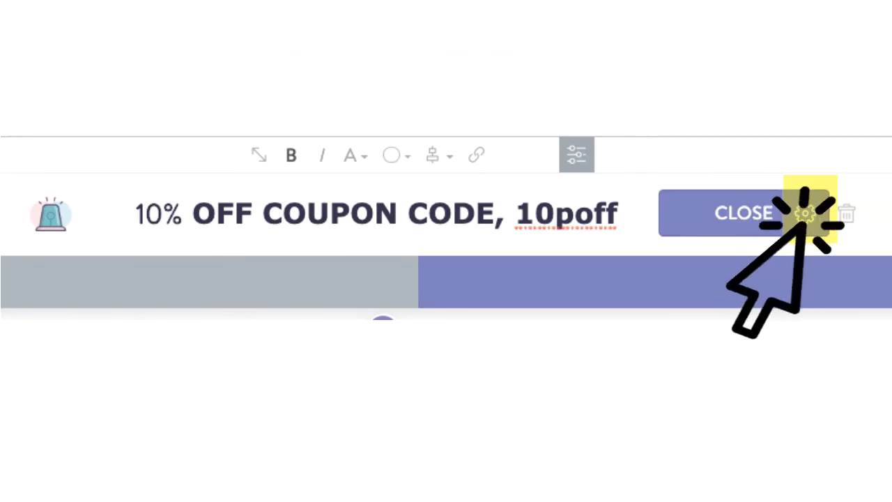
click(803, 212)
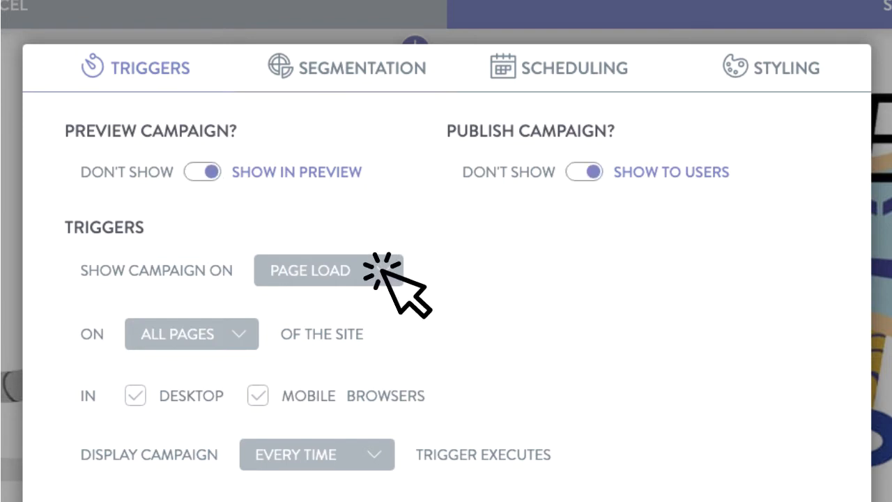
Keep PAGE LOAD trigger with Mobile on, check Scheduling, and finish with DONE
click(307, 270)
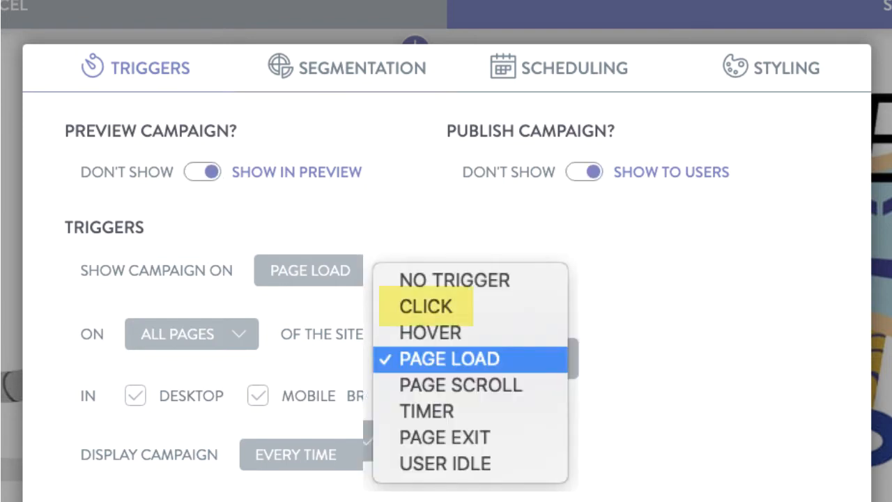
mouse_move(448, 359)
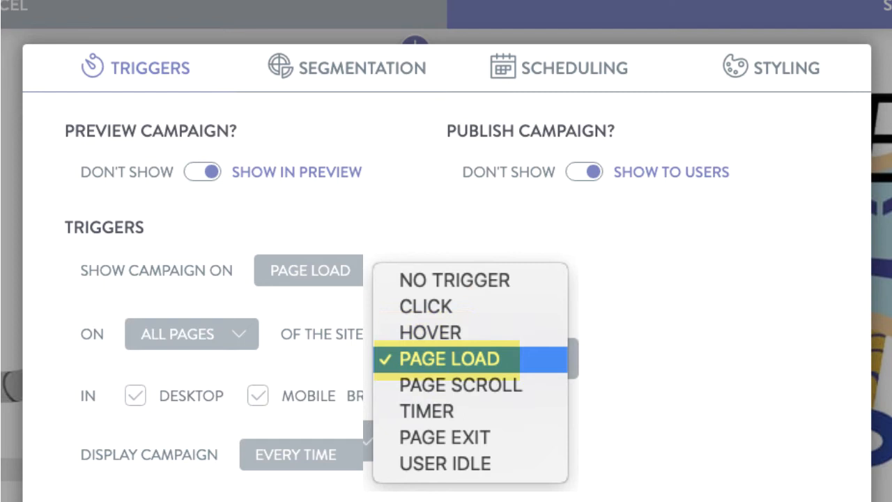
mouse_move(442, 437)
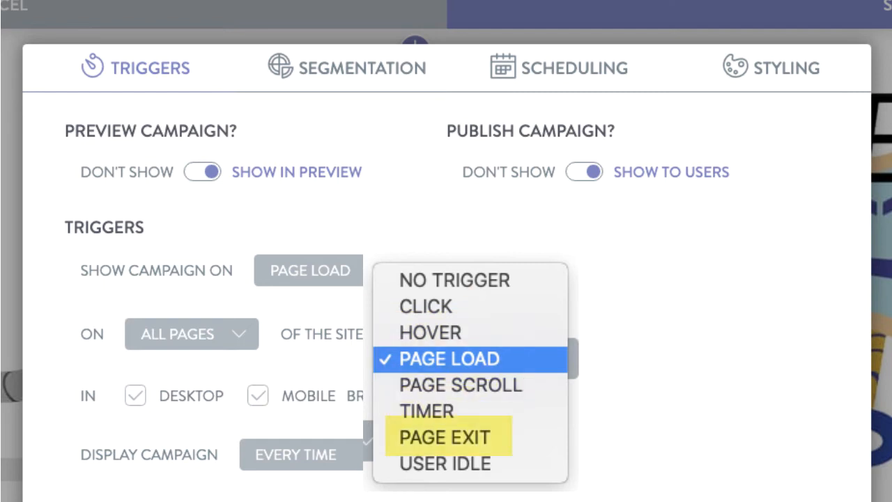
click(447, 358)
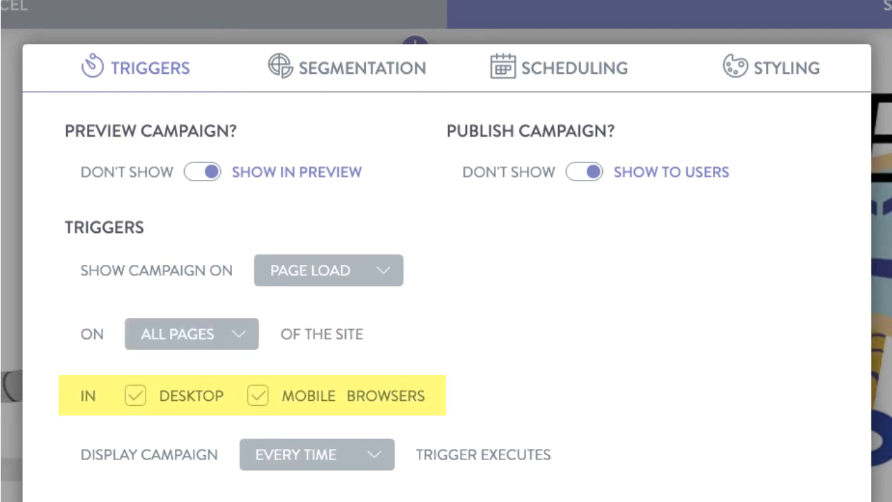
click(258, 396)
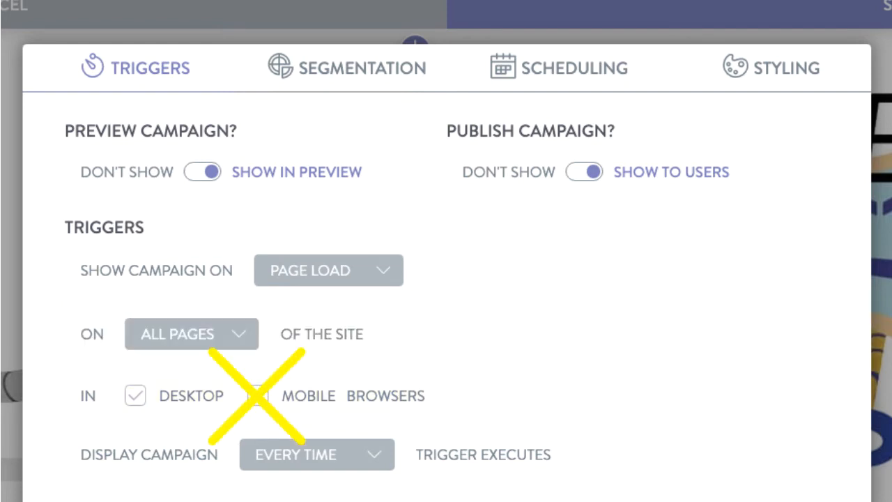
click(259, 395)
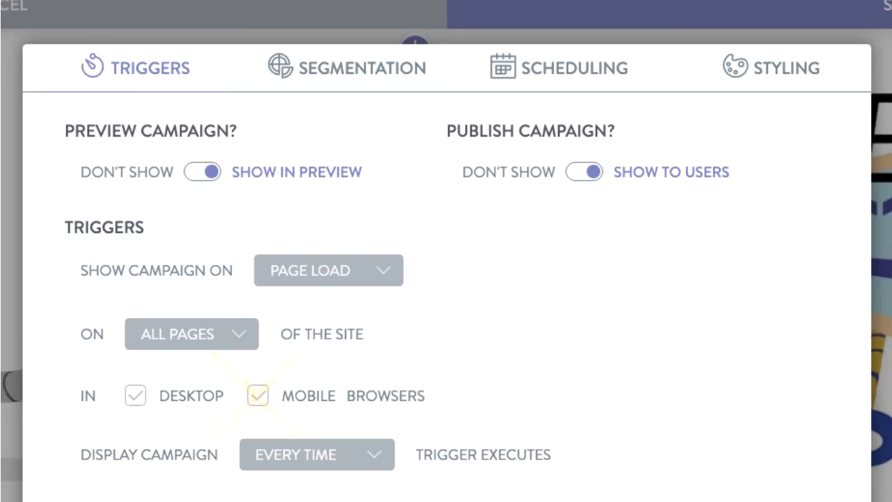
click(561, 67)
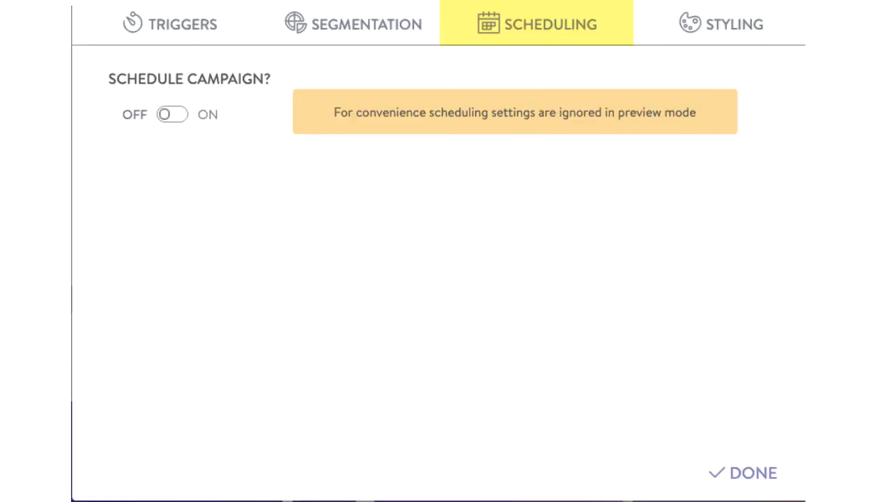
click(728, 23)
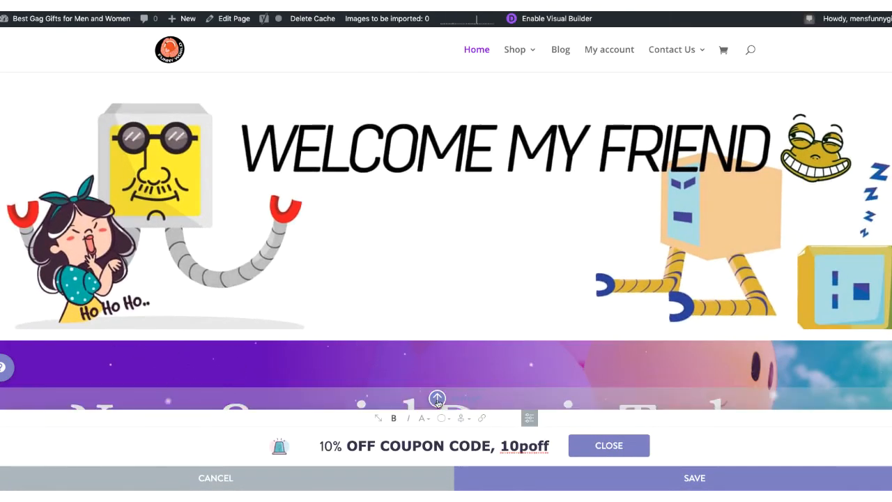
Show the Tooltip player installation code snippet from the left toolbar's install icon
scroll(down, 3)
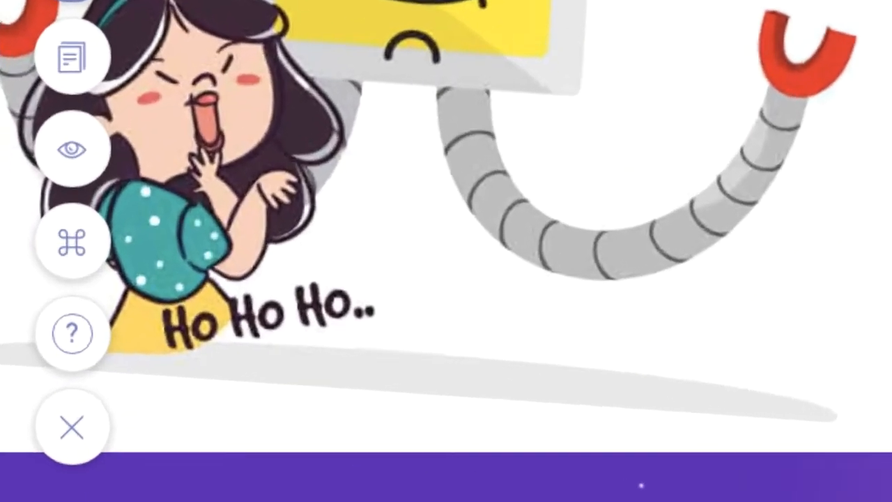
click(72, 242)
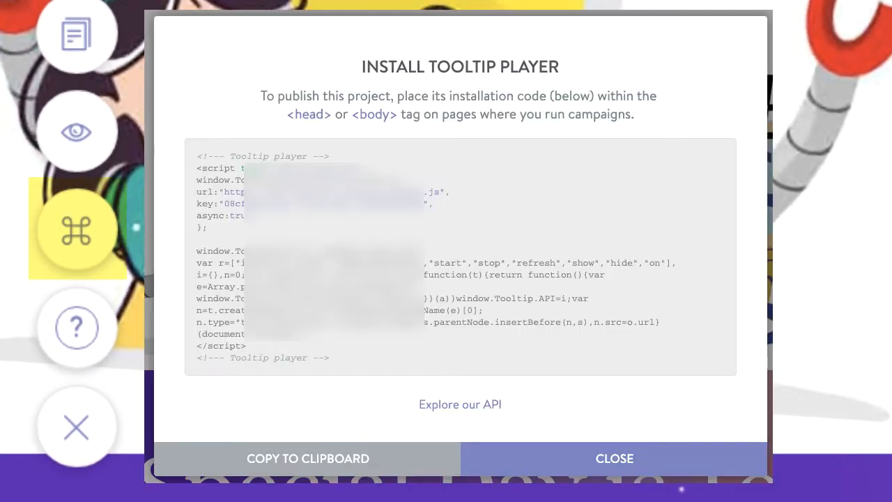